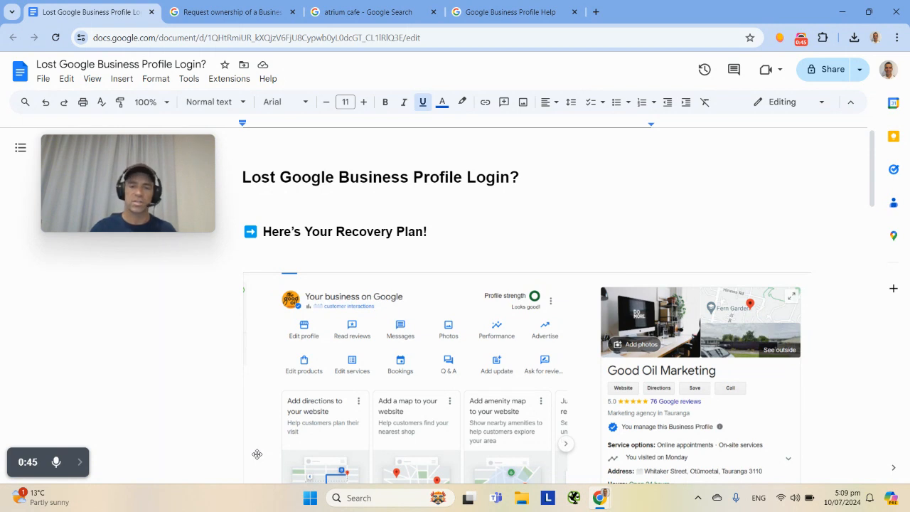
Read down the recovery plan and highlight the sentence about unresponsive previous owners.
{"action": "scroll", "scroll_direction": "down", "scroll_amount": 3}
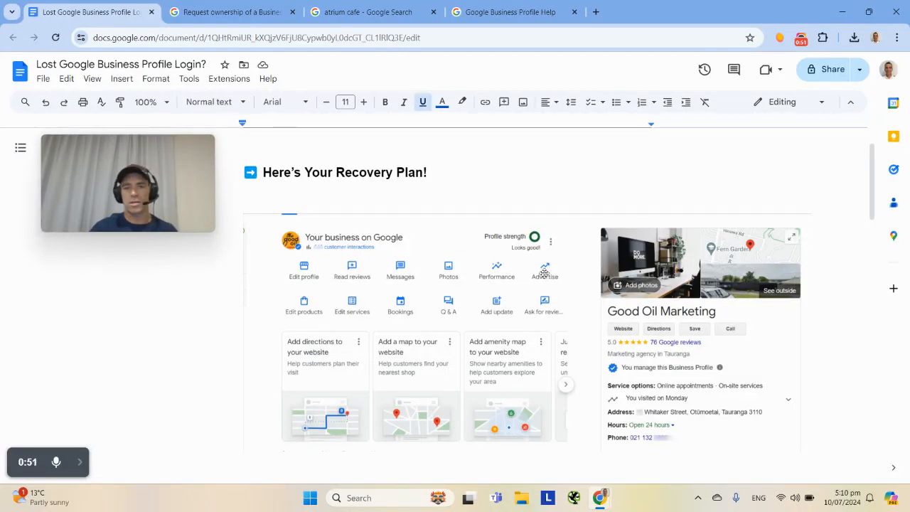
{"action": "mouse_move", "coordinate": [654, 373]}
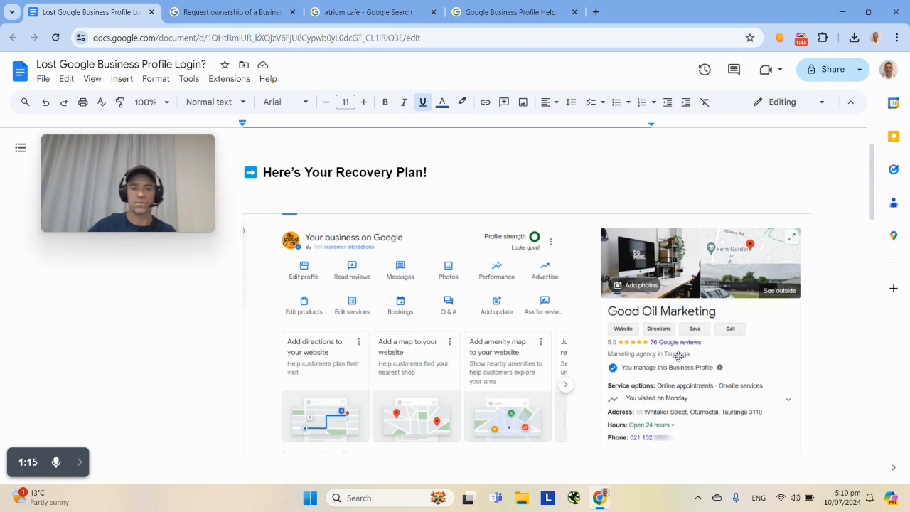
{"action": "mouse_move", "coordinate": [600, 334]}
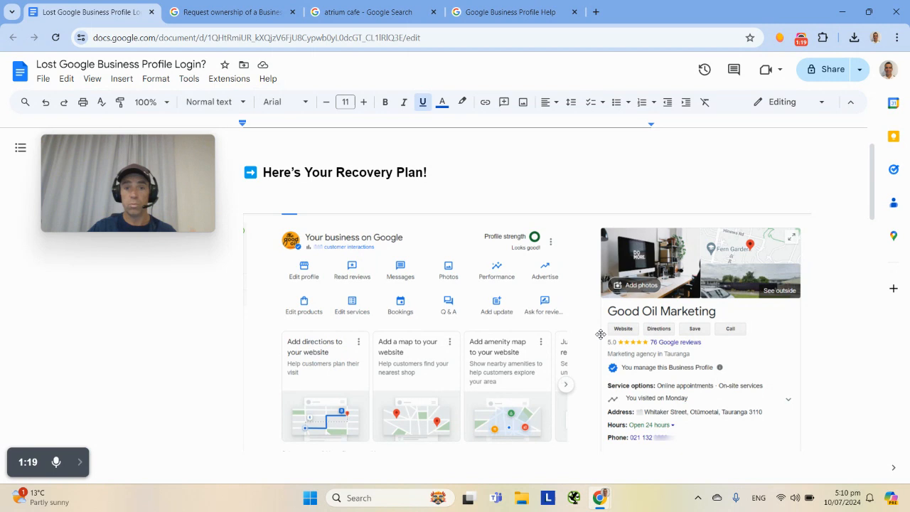
{"action": "scroll", "scroll_direction": "down", "scroll_amount": 3}
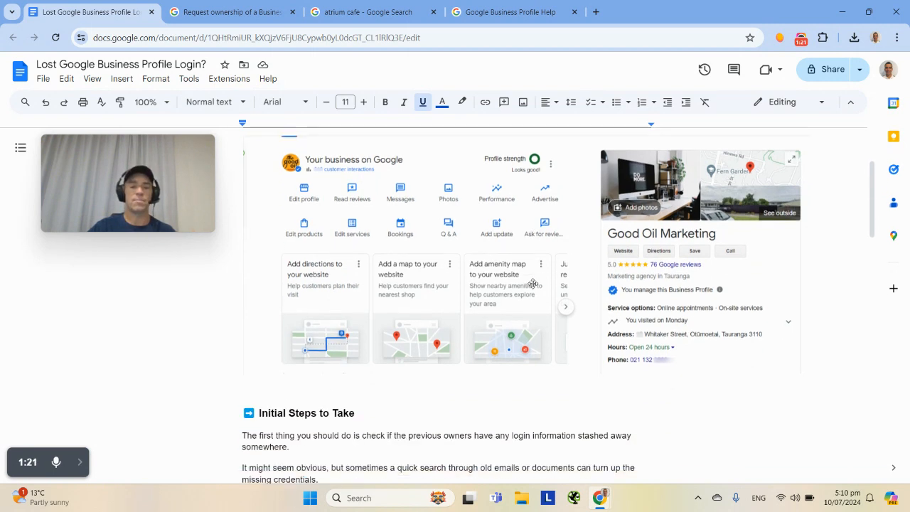
{"action": "scroll", "scroll_direction": "down", "scroll_amount": 3}
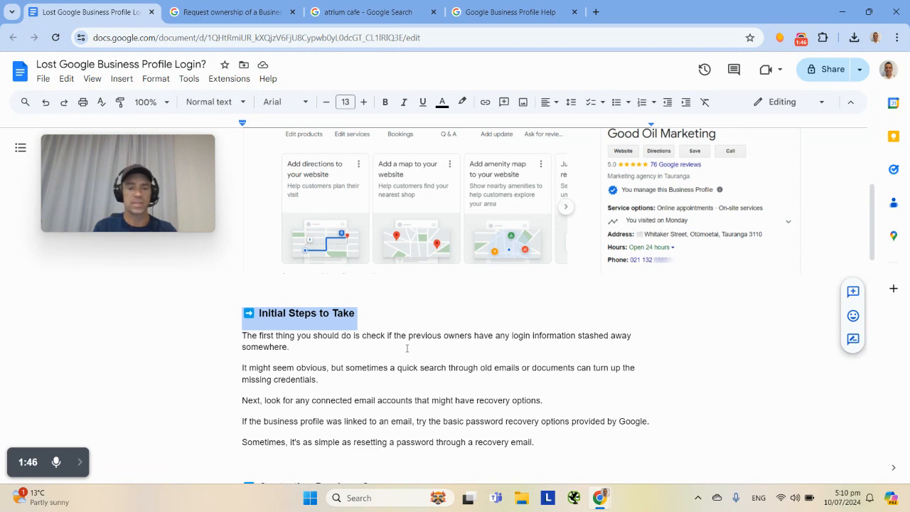
{"action": "mouse_move", "coordinate": [440, 381]}
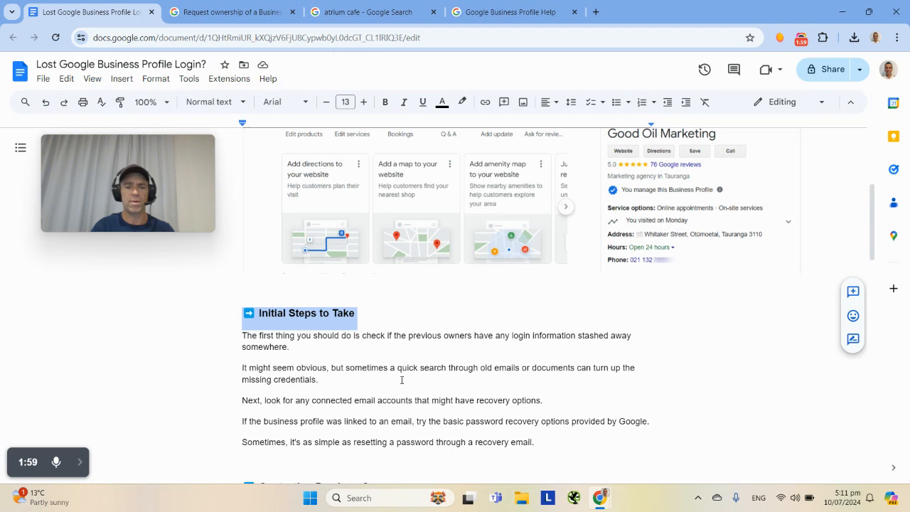
{"action": "mouse_move", "coordinate": [383, 362]}
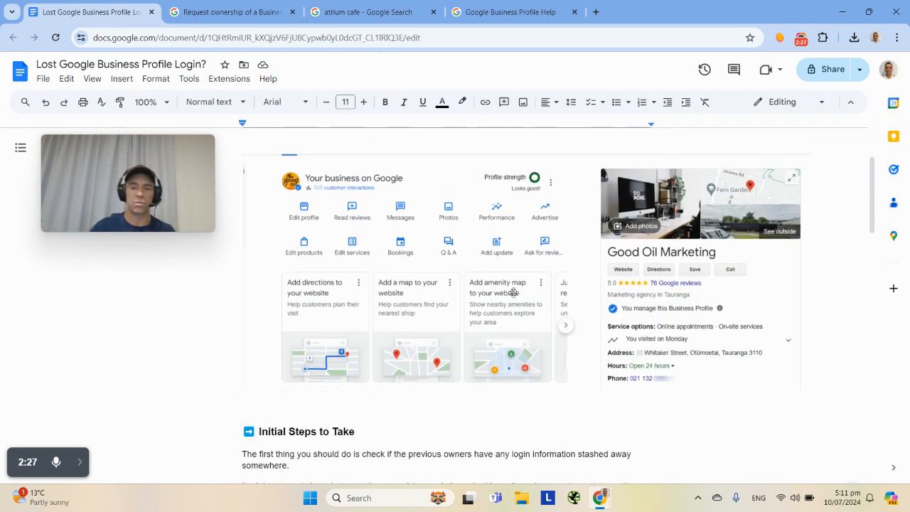
{"action": "scroll", "scroll_direction": "down", "scroll_amount": 3}
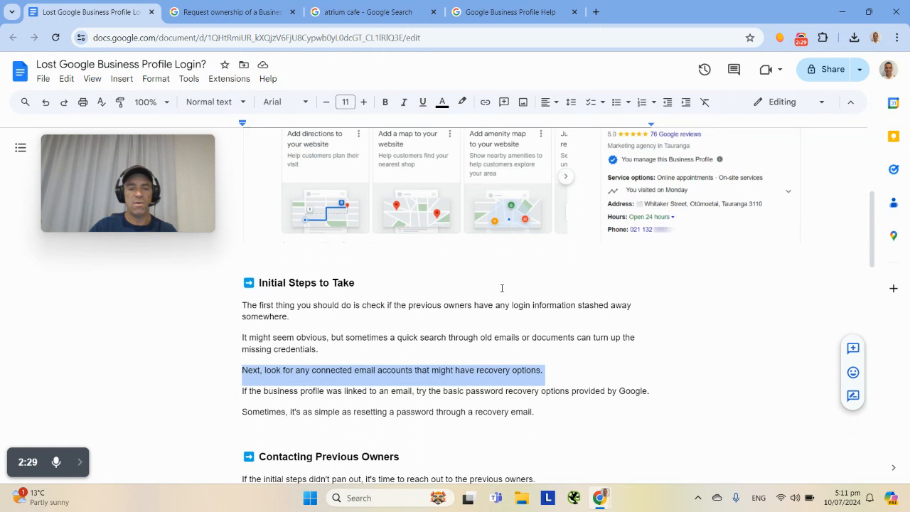
{"action": "scroll", "scroll_direction": "down", "scroll_amount": 3}
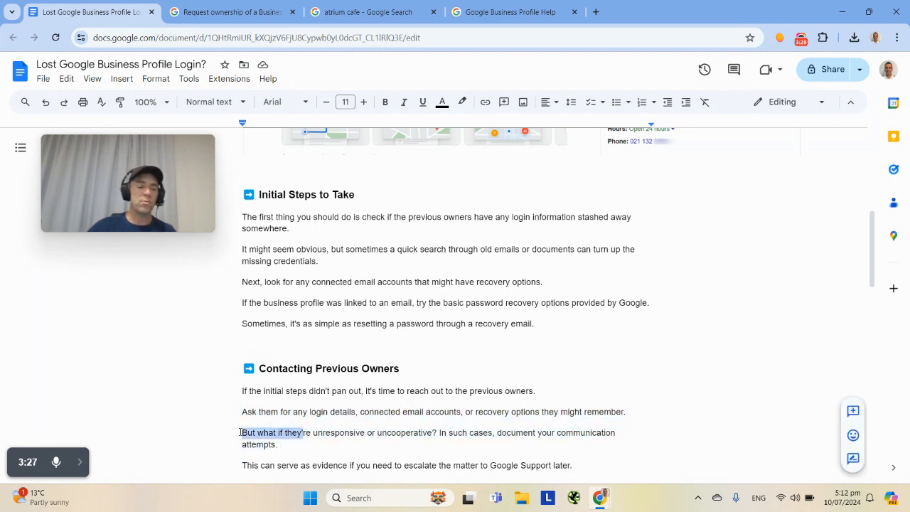
{"action": "left_click_drag", "start_coordinate": [241, 432], "coordinate": [280, 444]}
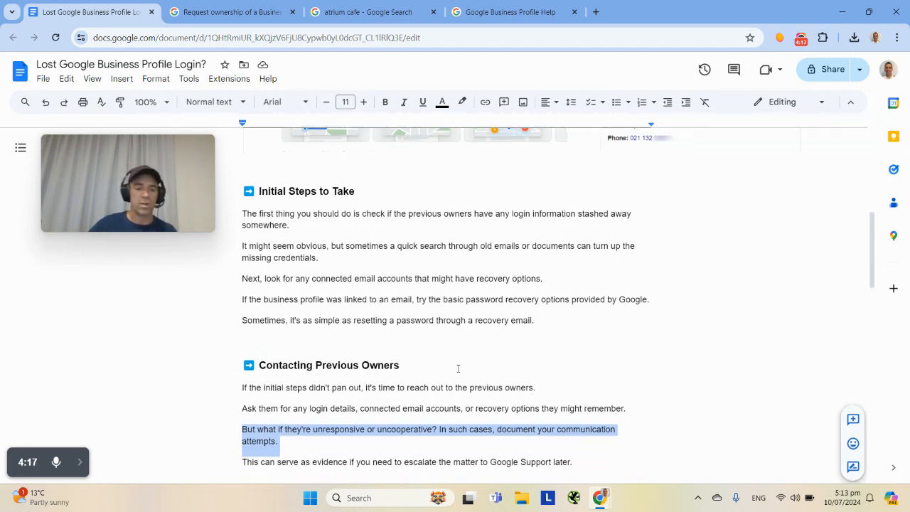
Scroll further through the plan, then switch to the 'atrium cafe - Google Search' tab.
{"action": "scroll", "scroll_direction": "down", "scroll_amount": 3}
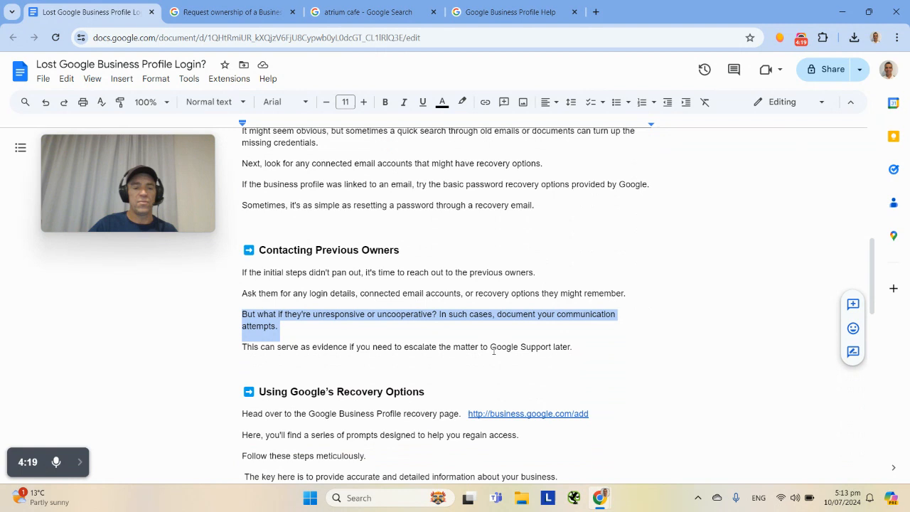
{"action": "scroll", "scroll_direction": "down", "scroll_amount": 3}
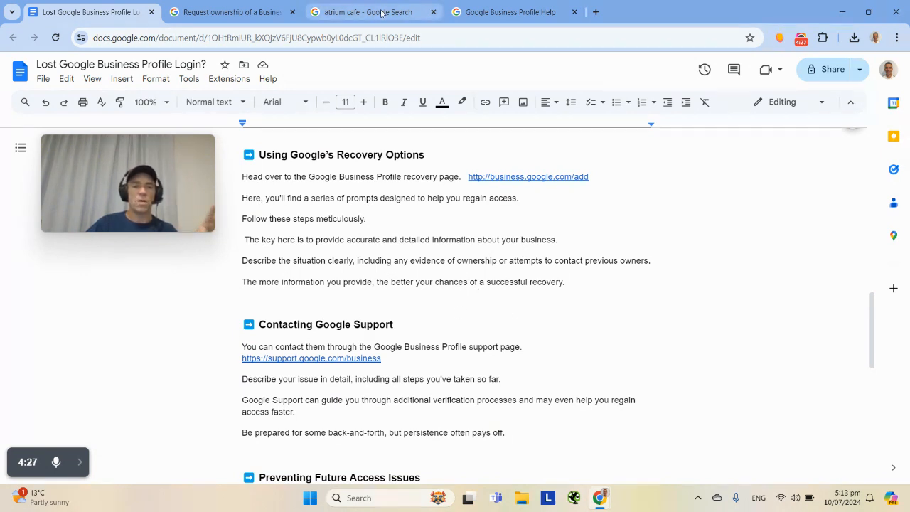
{"action": "left_click", "coordinate": [373, 12]}
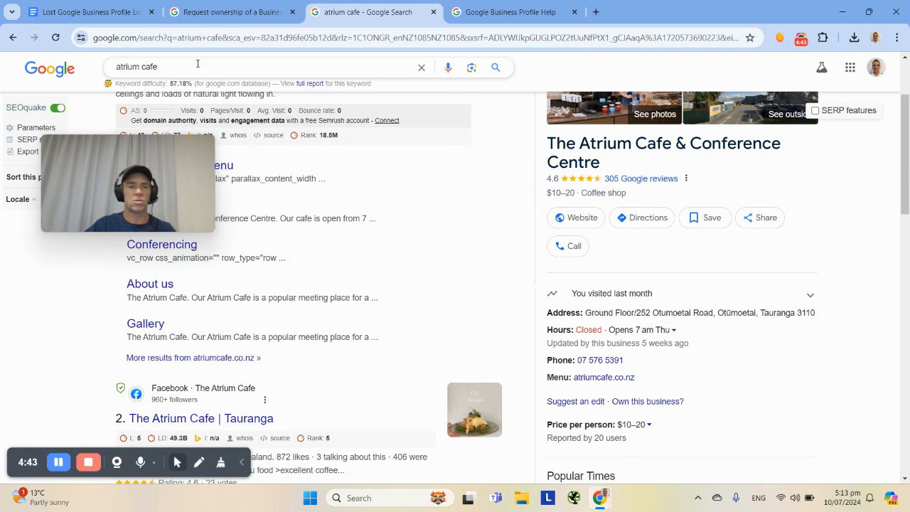
{"action": "mouse_move", "coordinate": [638, 362]}
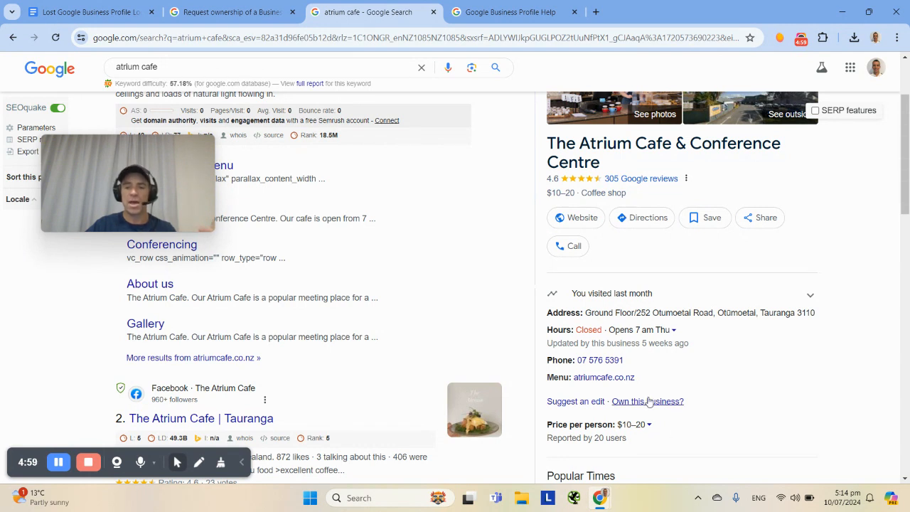
{"action": "mouse_move", "coordinate": [647, 401]}
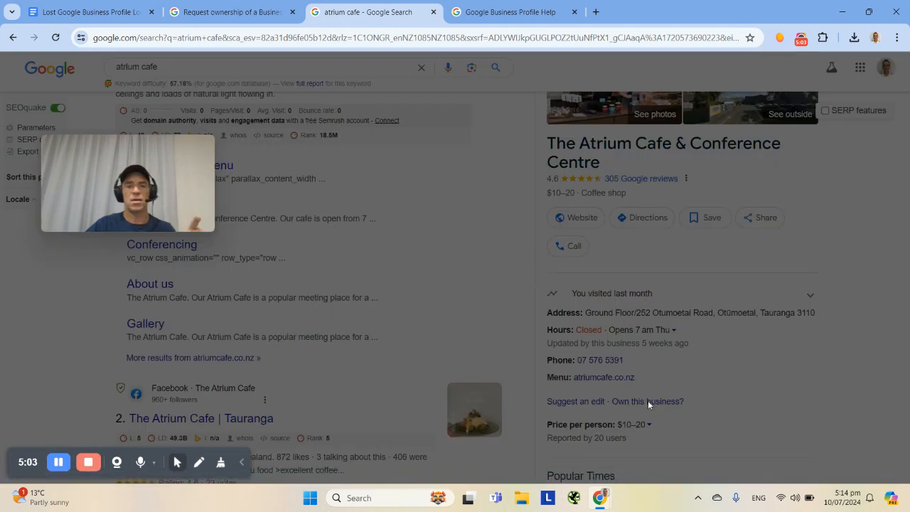
{"action": "left_click", "coordinate": [646, 401]}
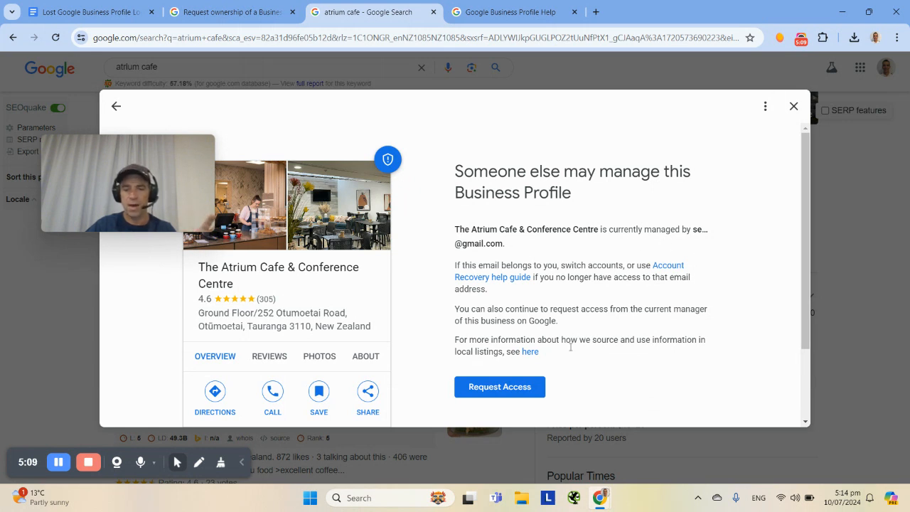
{"action": "mouse_move", "coordinate": [720, 177]}
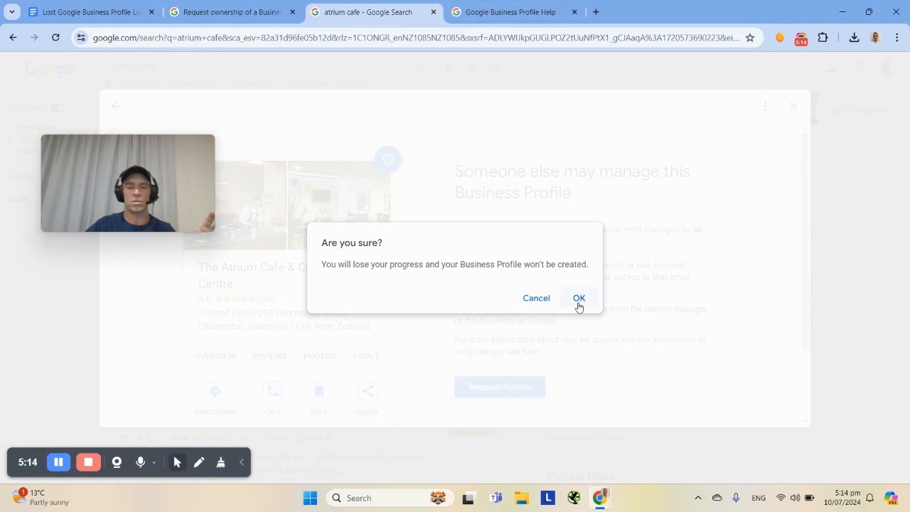
{"action": "left_click", "coordinate": [578, 297]}
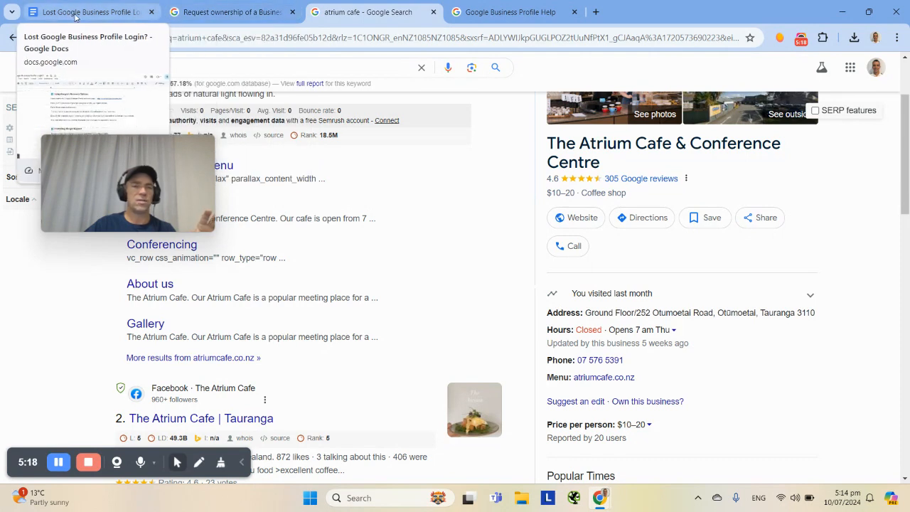
Switch back to the 'Lost Google Business Profile Login?' document tab.
{"action": "left_click", "coordinate": [85, 12]}
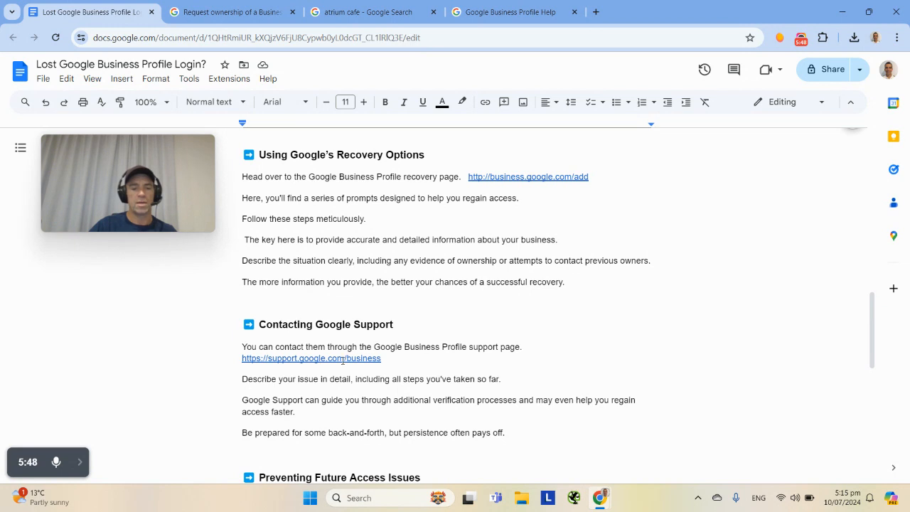
Follow the support page link and scroll through the Help Center's Browse help topics list.
{"action": "left_click", "coordinate": [310, 358]}
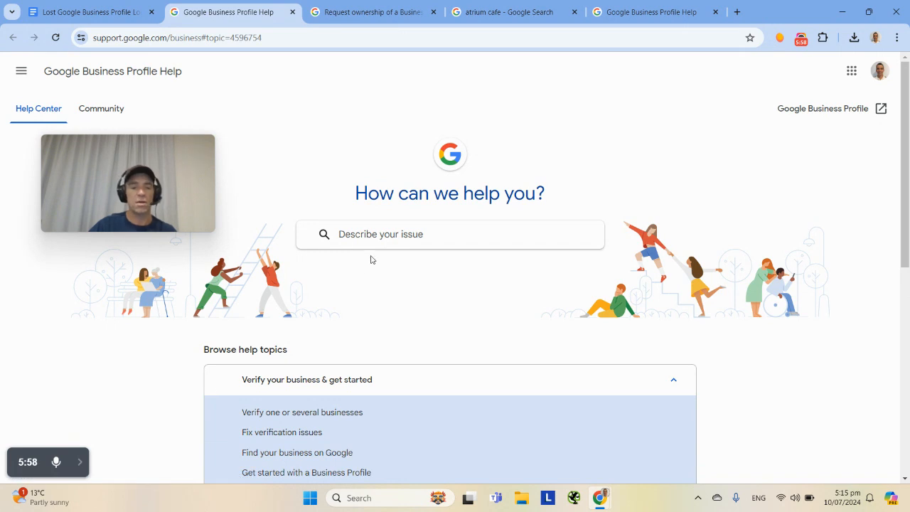
{"action": "scroll", "scroll_direction": "down", "scroll_amount": 3}
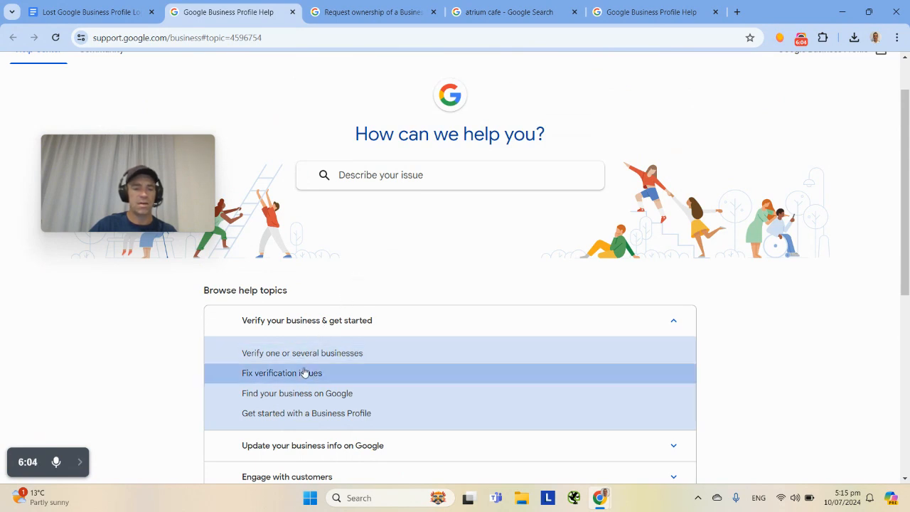
{"action": "scroll", "scroll_direction": "down", "scroll_amount": 3}
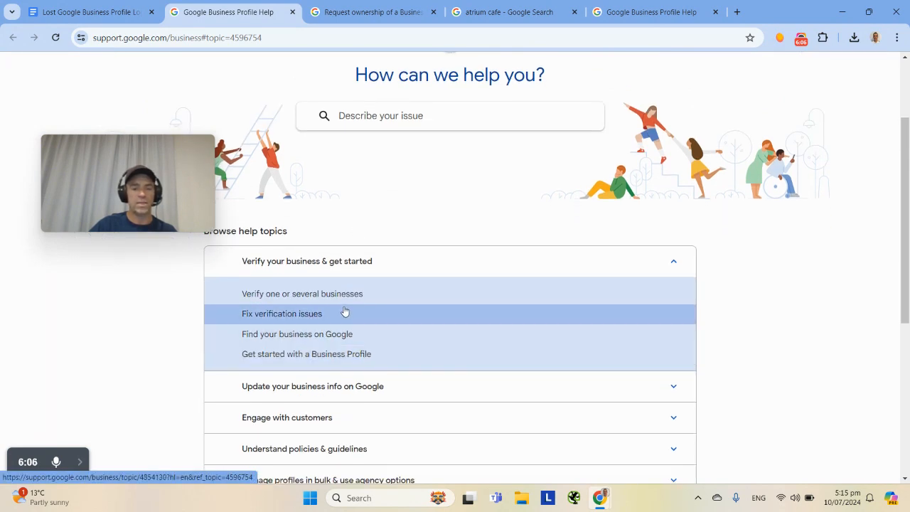
{"action": "mouse_move", "coordinate": [383, 294]}
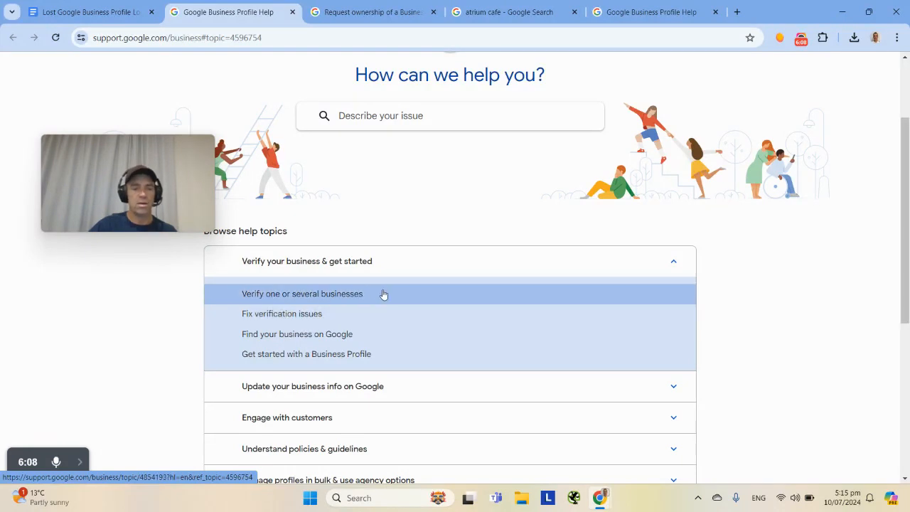
{"action": "scroll", "scroll_direction": "down", "scroll_amount": 3}
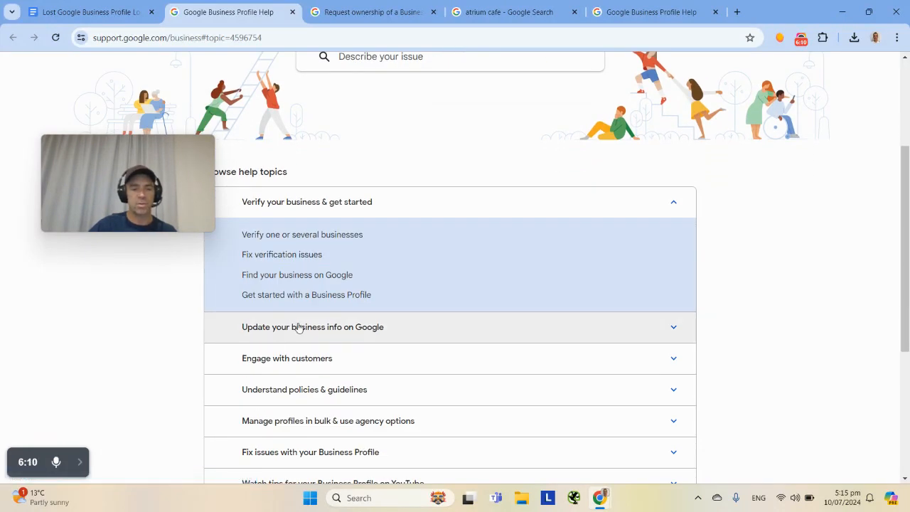
{"action": "scroll", "scroll_direction": "up", "scroll_amount": 3}
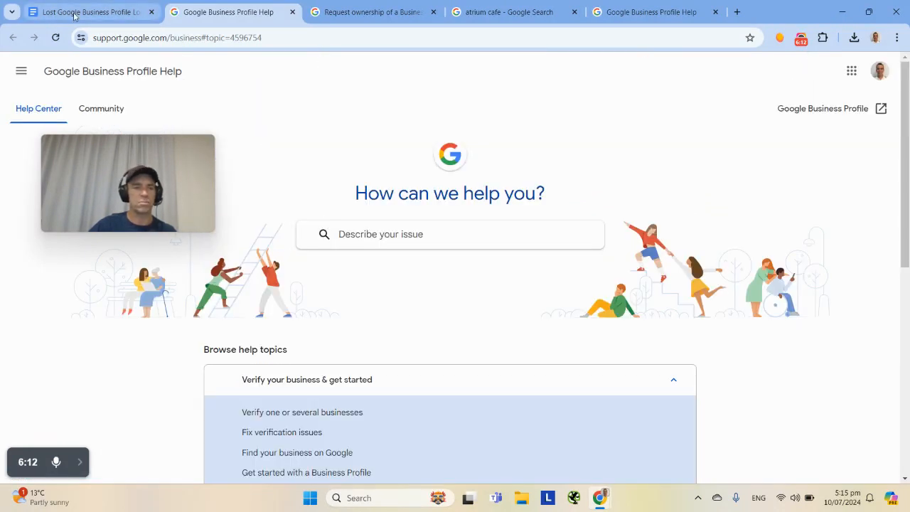
{"action": "left_click", "coordinate": [85, 12]}
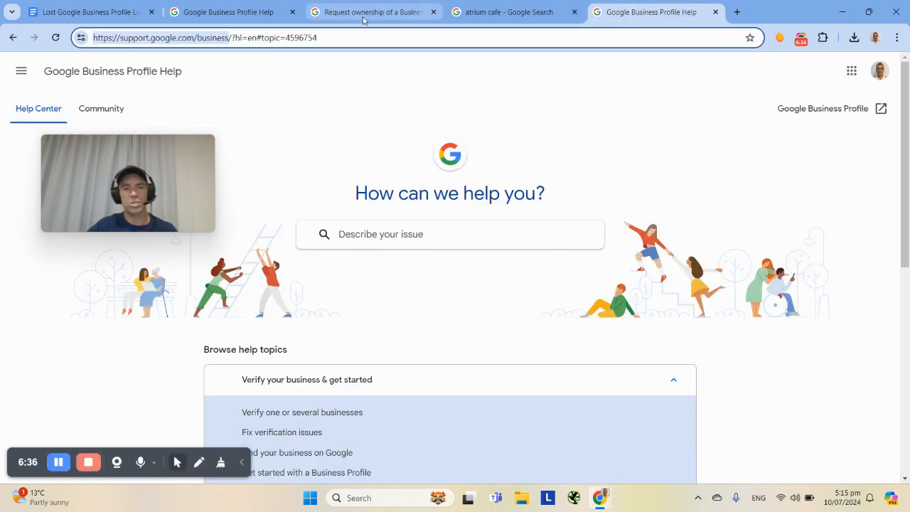
View the Request ownership article, follow its business.google.com/add link, then return to the plan.
{"action": "left_click", "coordinate": [369, 12]}
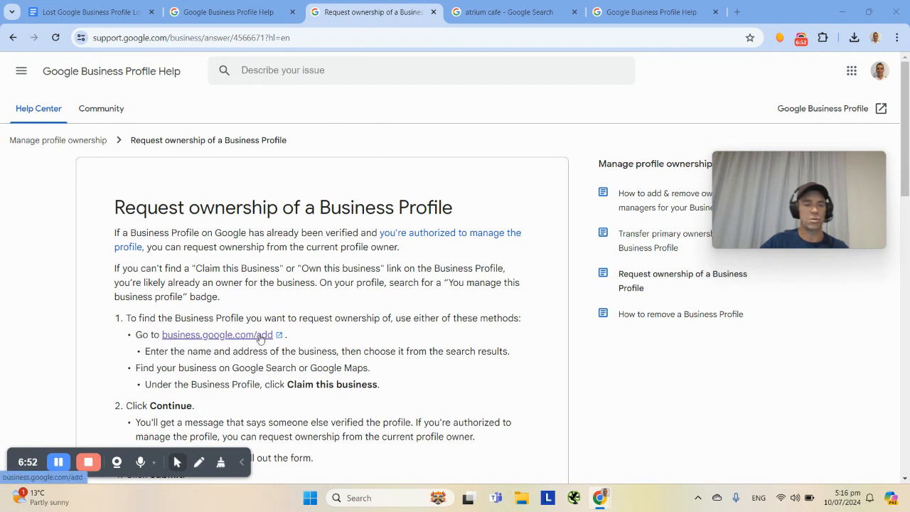
{"action": "left_click", "coordinate": [217, 334]}
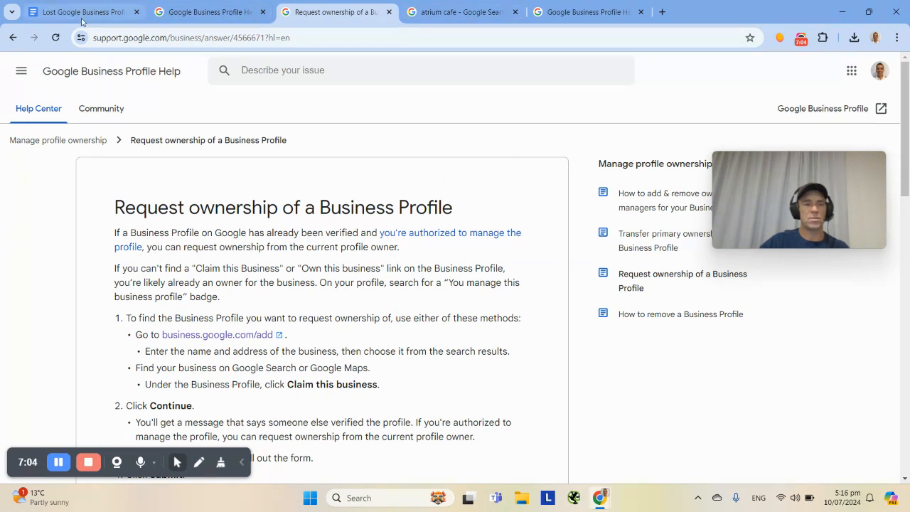
{"action": "left_click", "coordinate": [85, 12]}
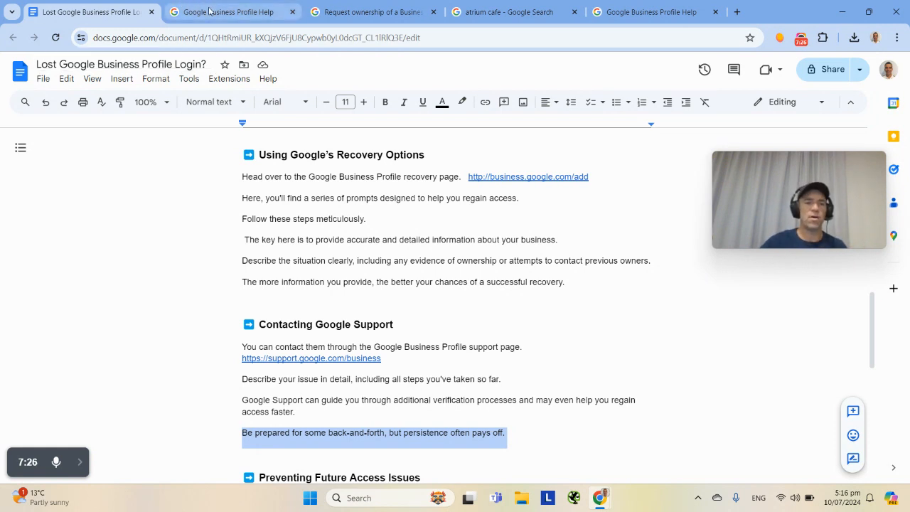
{"action": "left_click", "coordinate": [228, 12]}
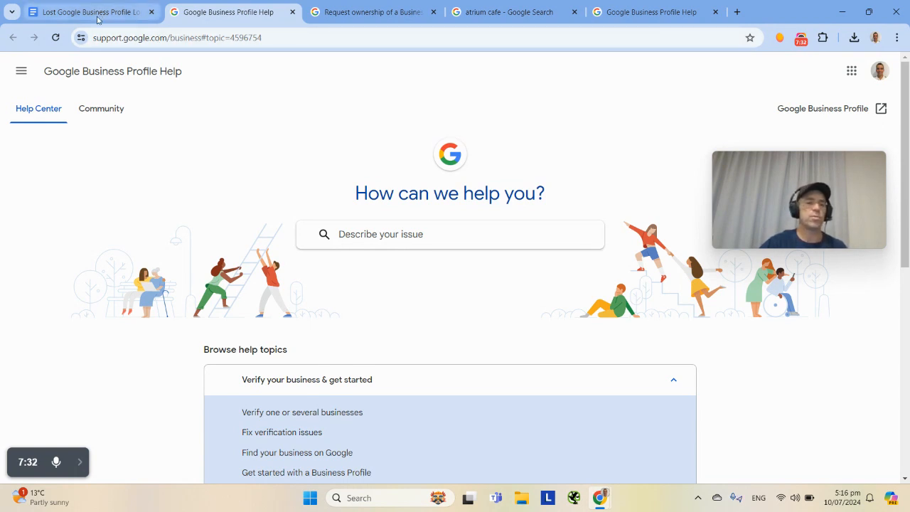
{"action": "left_click", "coordinate": [86, 12]}
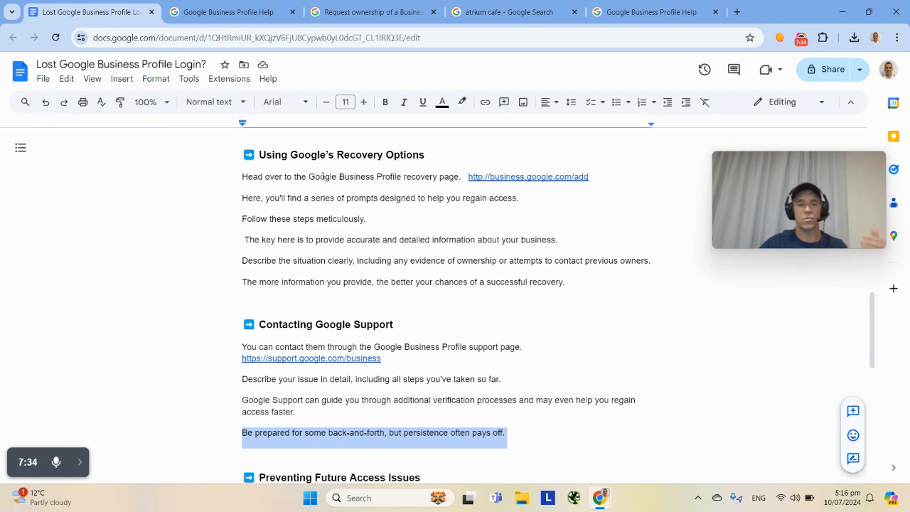
{"action": "scroll", "scroll_direction": "down", "scroll_amount": 3}
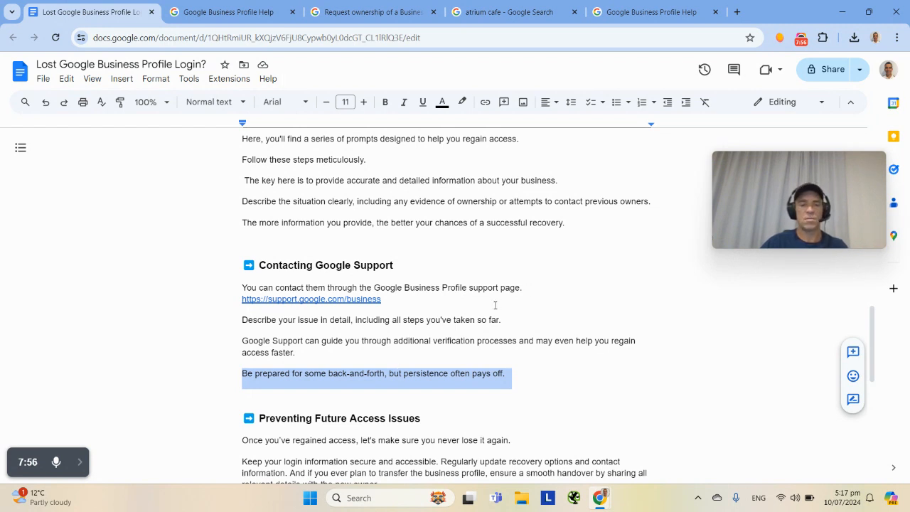
{"action": "mouse_move", "coordinate": [514, 223]}
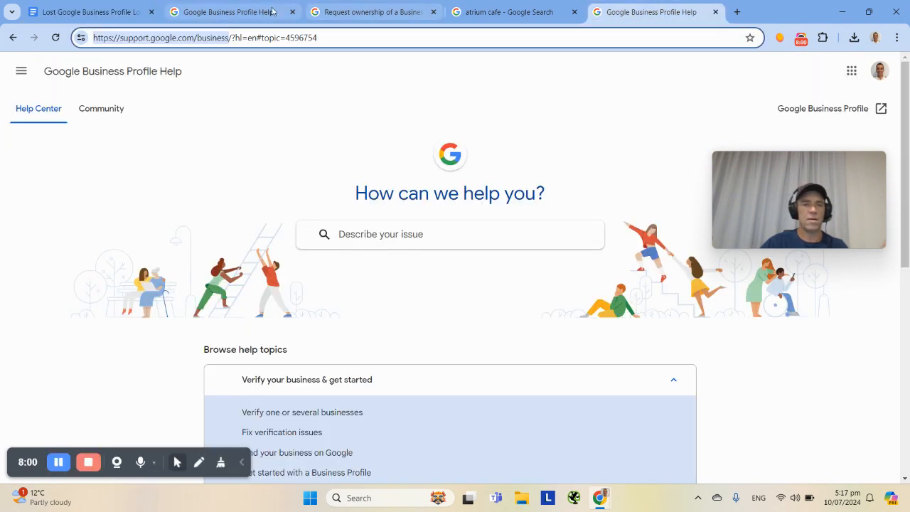
{"action": "left_click", "coordinate": [85, 12]}
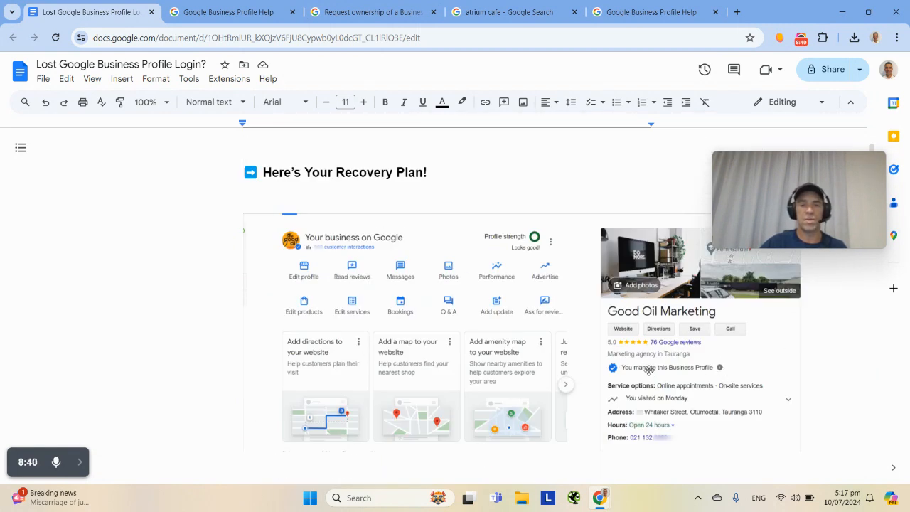
{"action": "scroll", "scroll_direction": "down", "scroll_amount": 3}
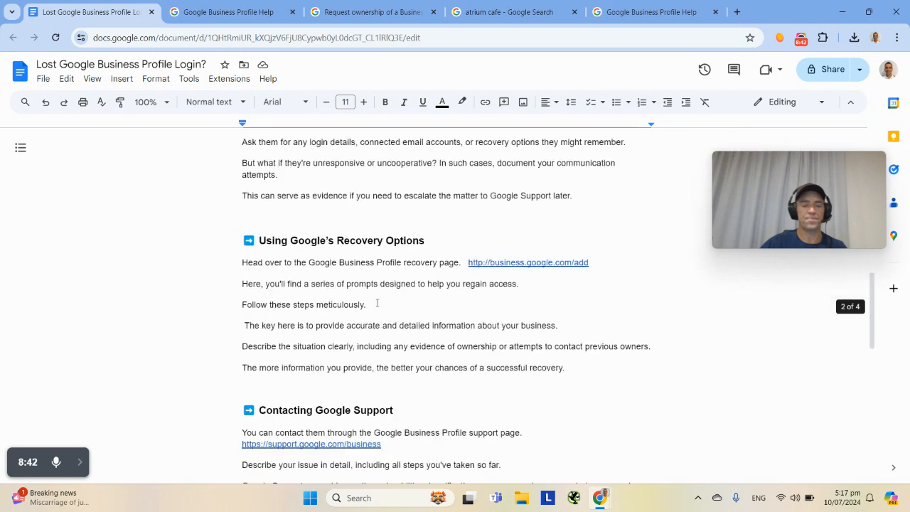
{"action": "scroll", "scroll_direction": "down", "scroll_amount": 3}
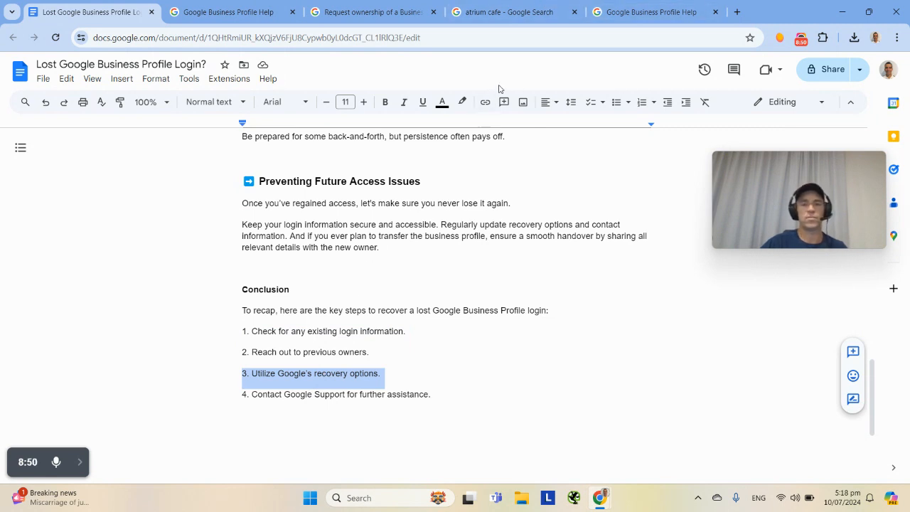
{"action": "left_click", "coordinate": [227, 12]}
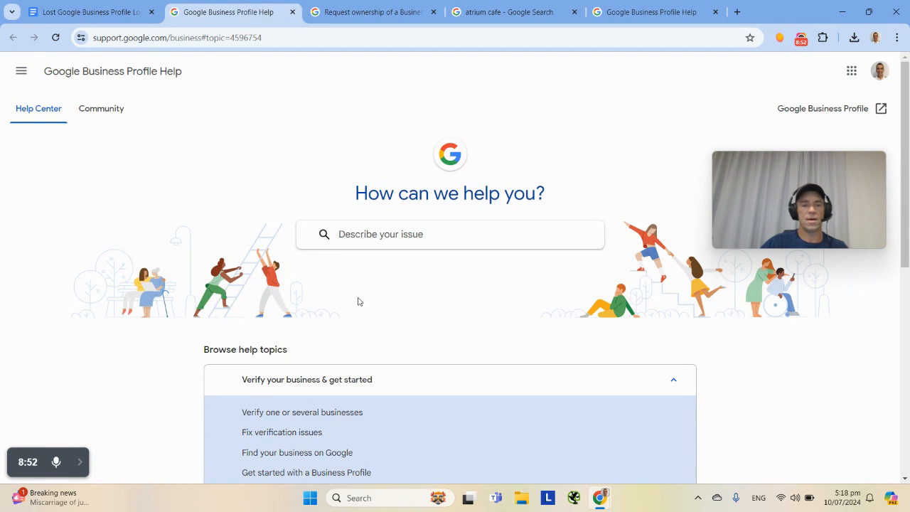
{"action": "left_click", "coordinate": [85, 12]}
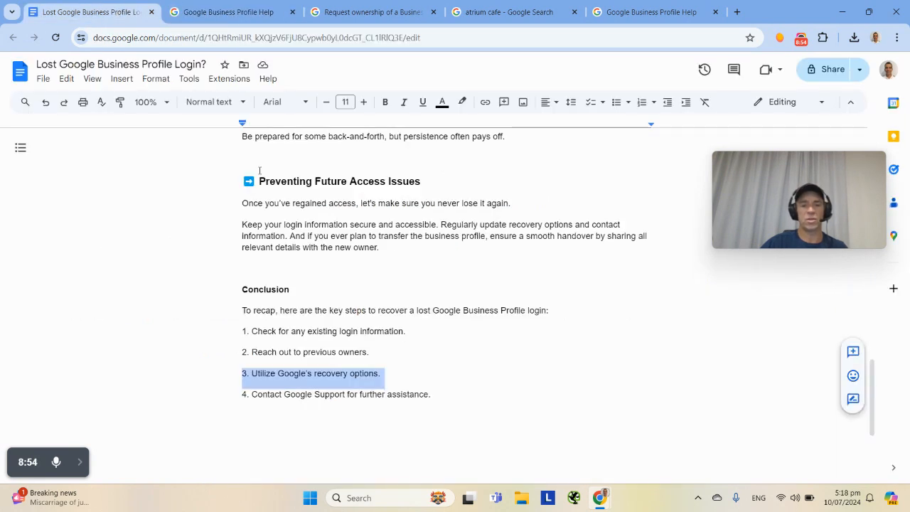
{"action": "mouse_move", "coordinate": [422, 306]}
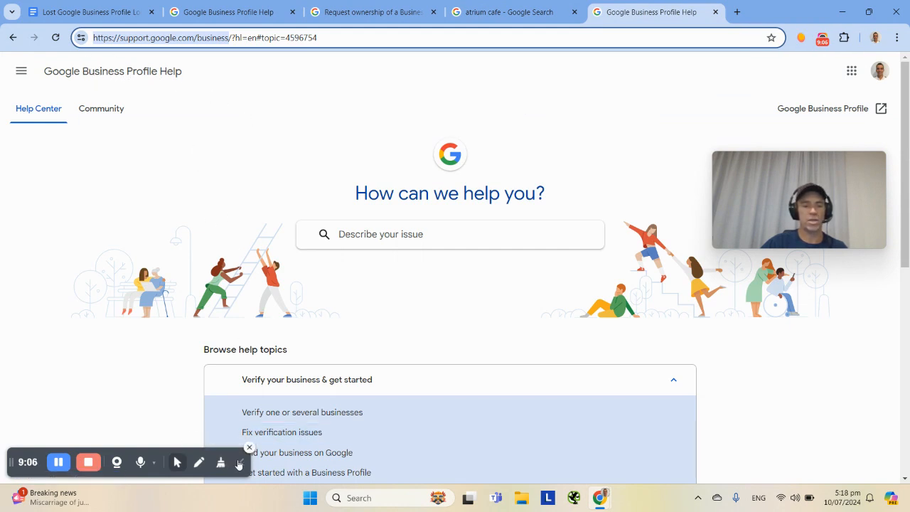
{"action": "left_click", "coordinate": [85, 12]}
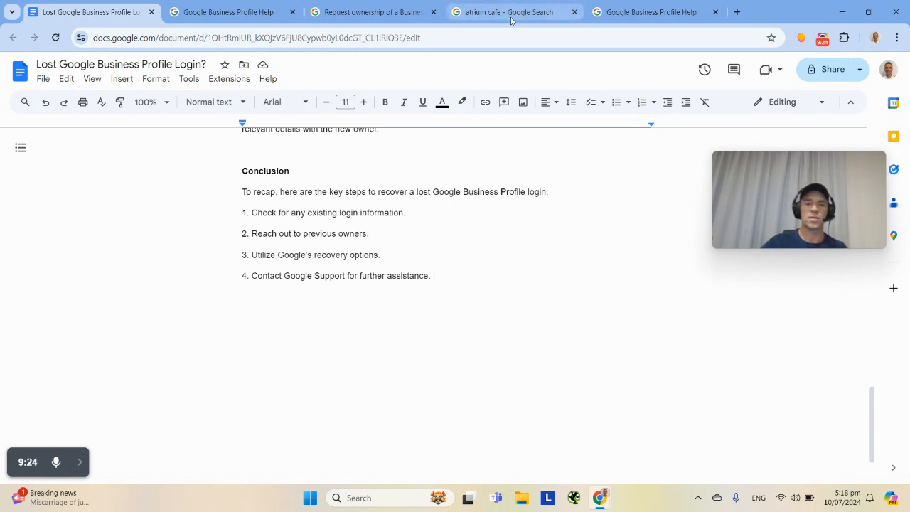
{"action": "left_click", "coordinate": [508, 12]}
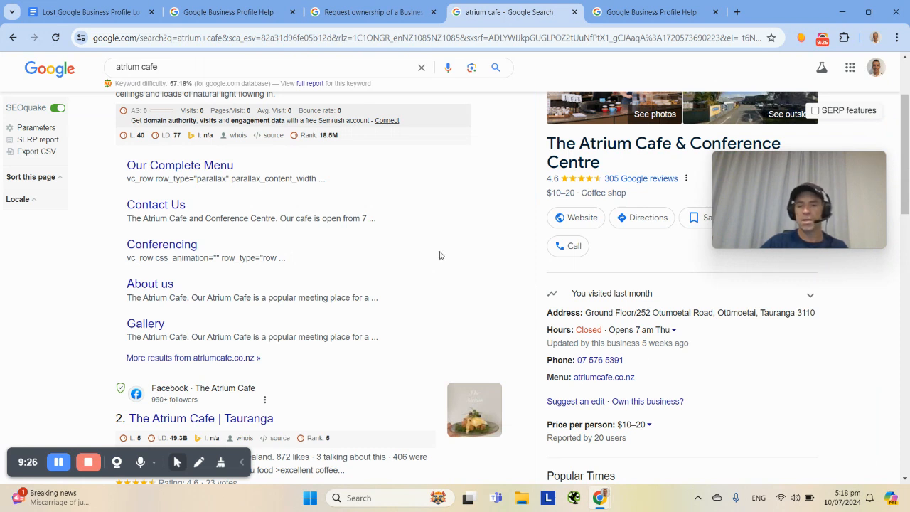
{"action": "mouse_move", "coordinate": [648, 440]}
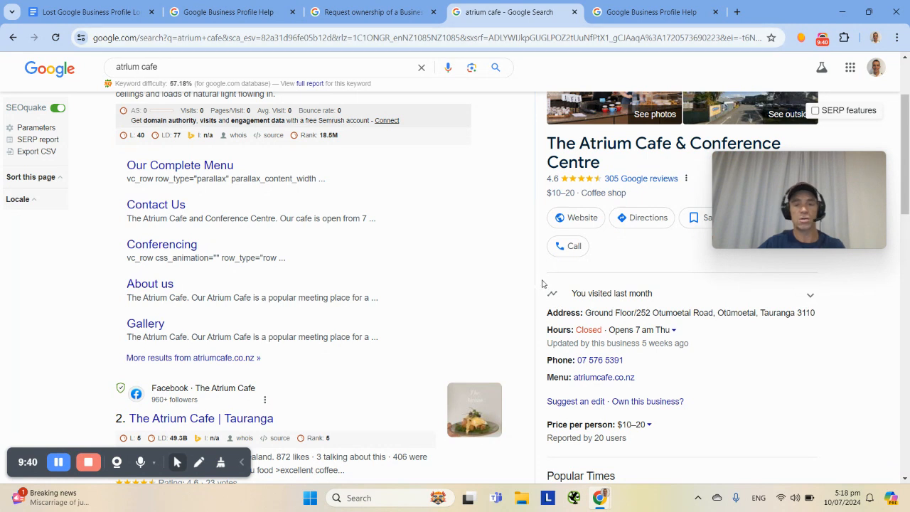
{"action": "left_click", "coordinate": [85, 12]}
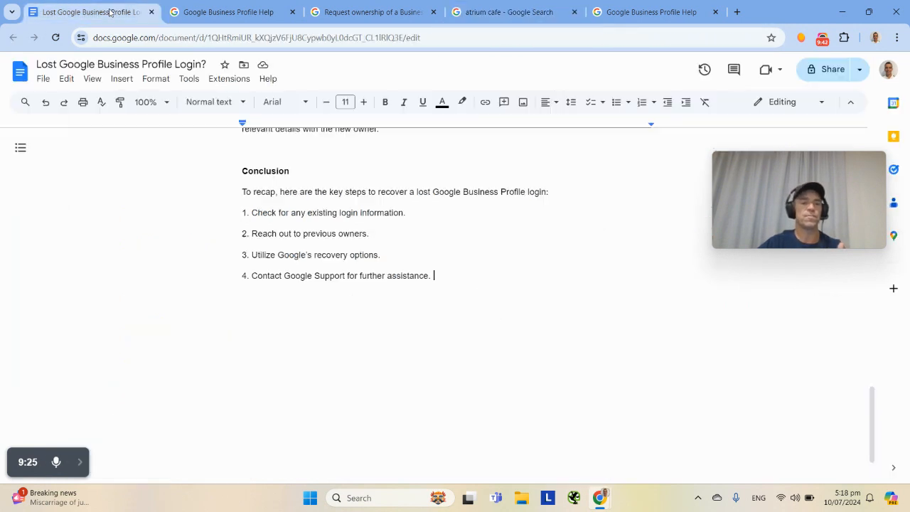